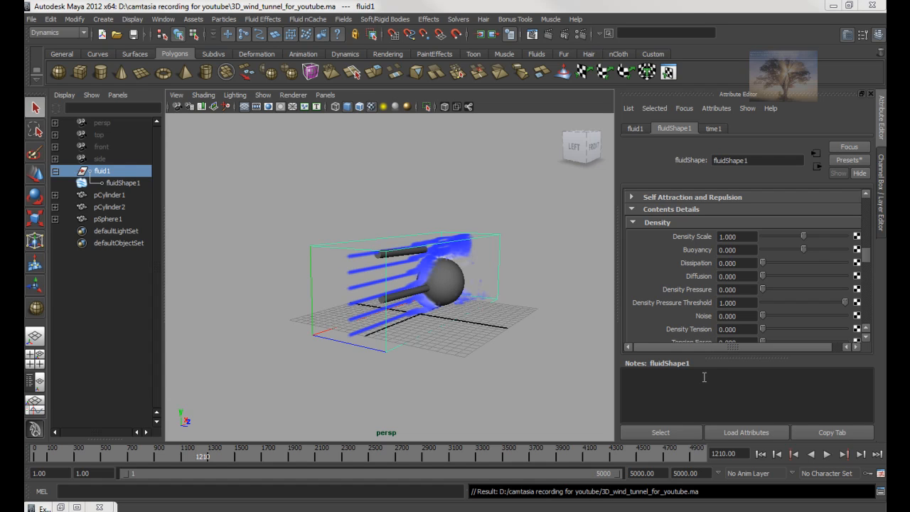
mouse_move(470, 338)
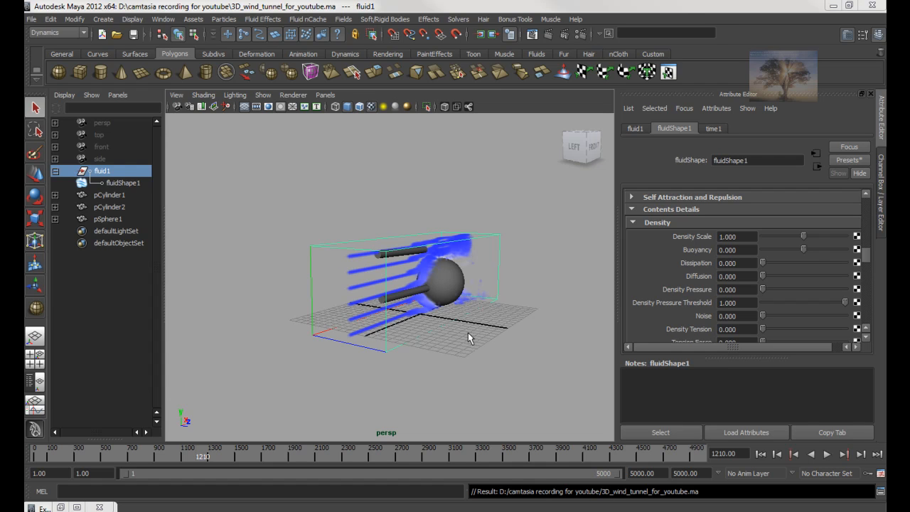
mouse_move(455, 325)
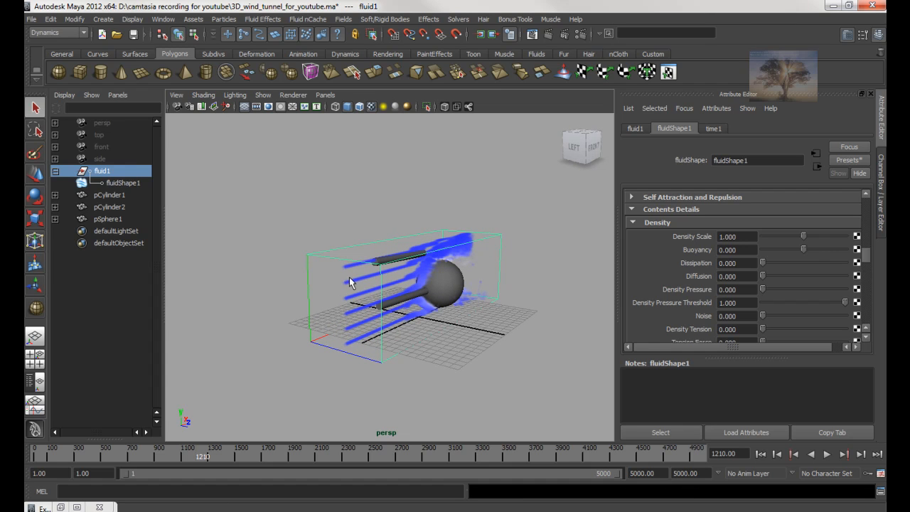
mouse_move(358, 353)
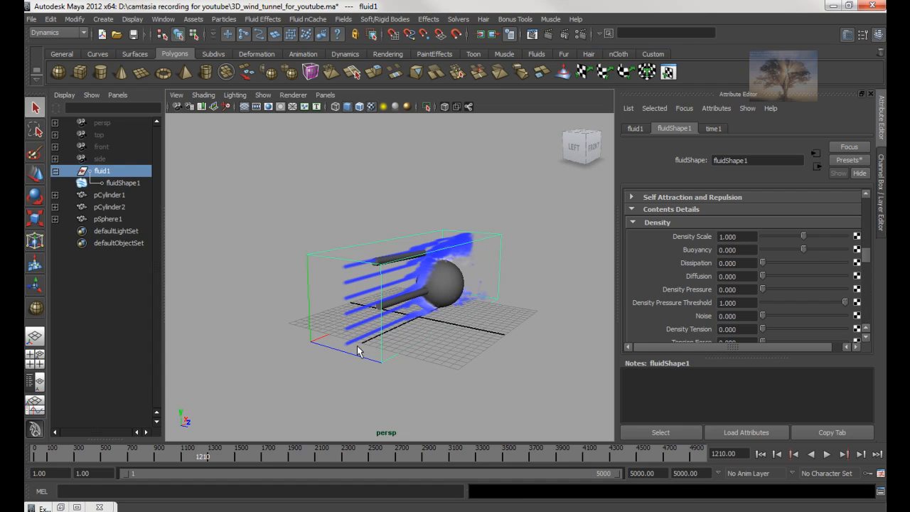
mouse_move(296, 324)
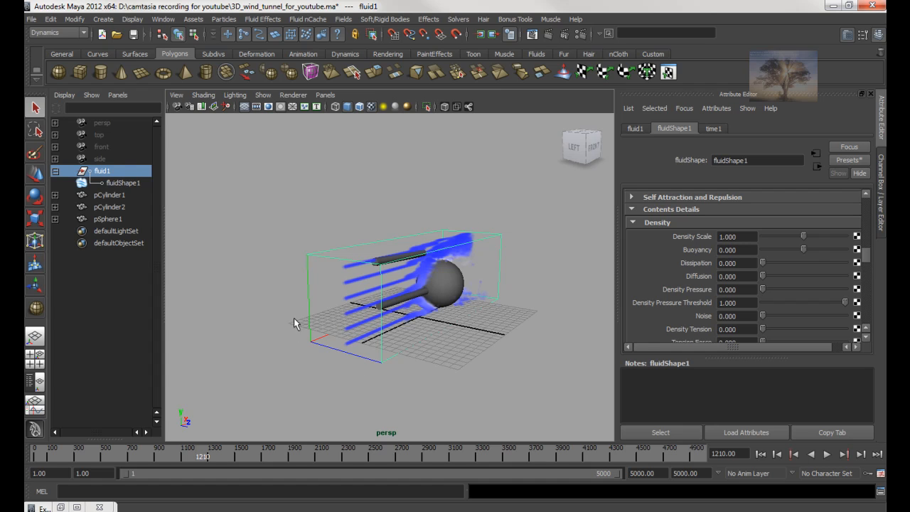
mouse_move(322, 340)
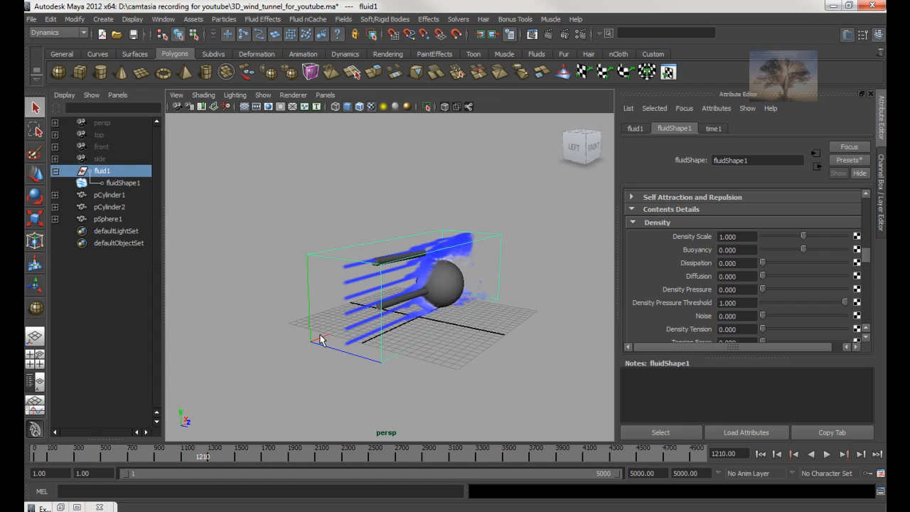
mouse_move(407, 357)
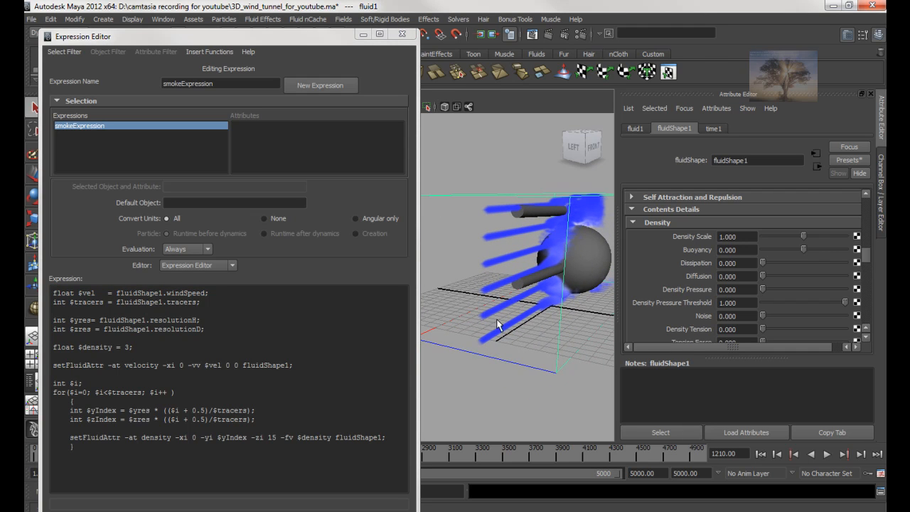
drag(497, 324, 472, 340)
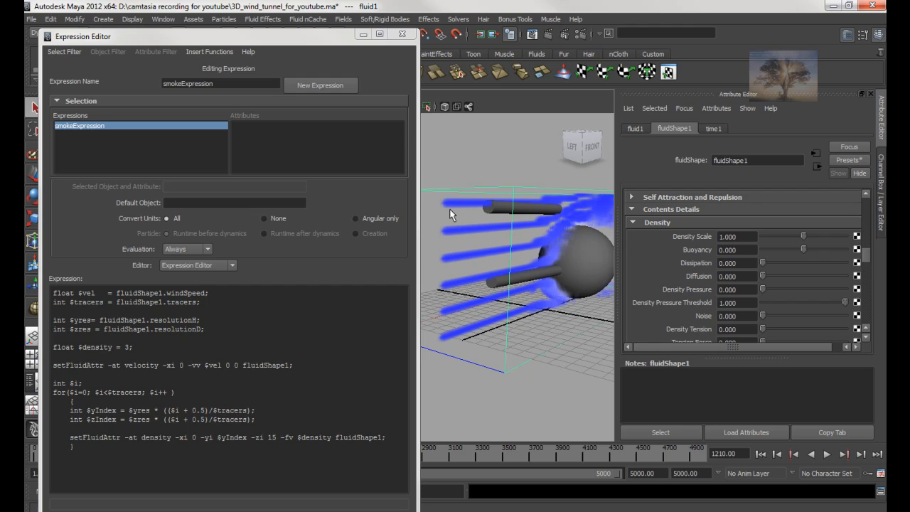
mouse_move(449, 307)
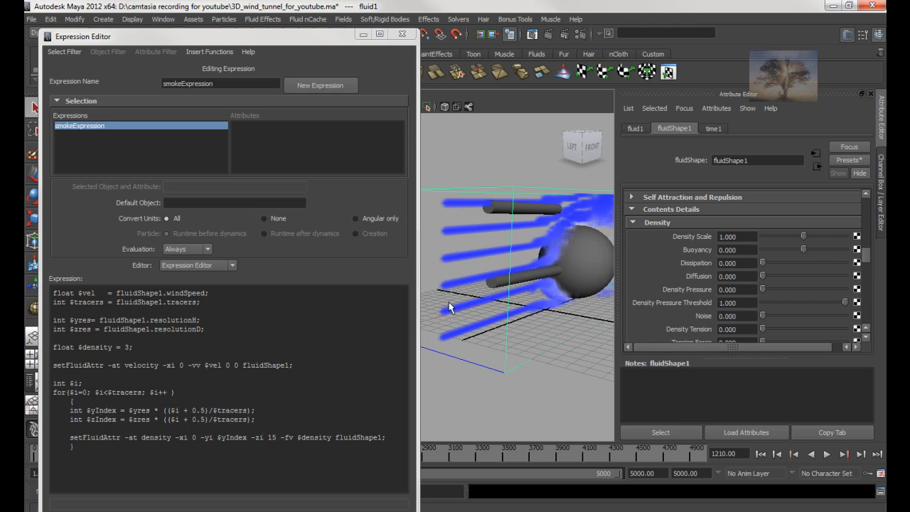
mouse_move(444, 284)
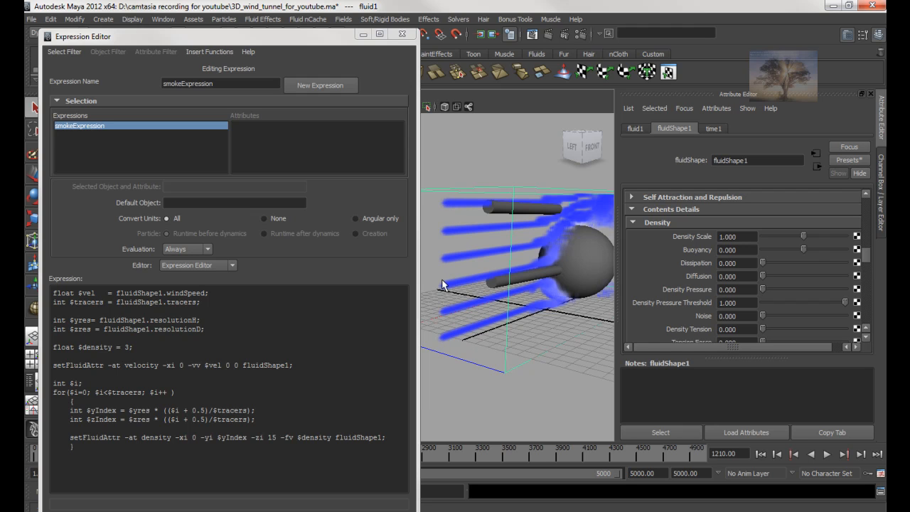
mouse_move(444, 259)
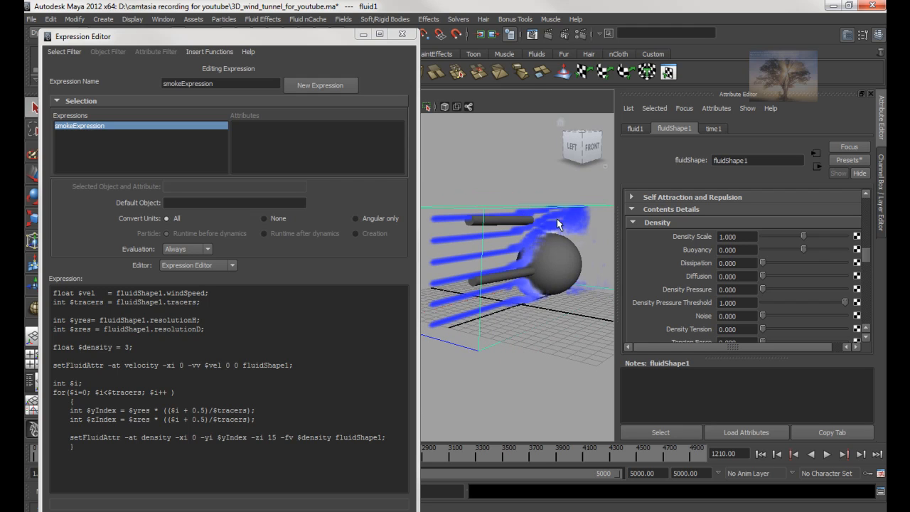
mouse_move(568, 256)
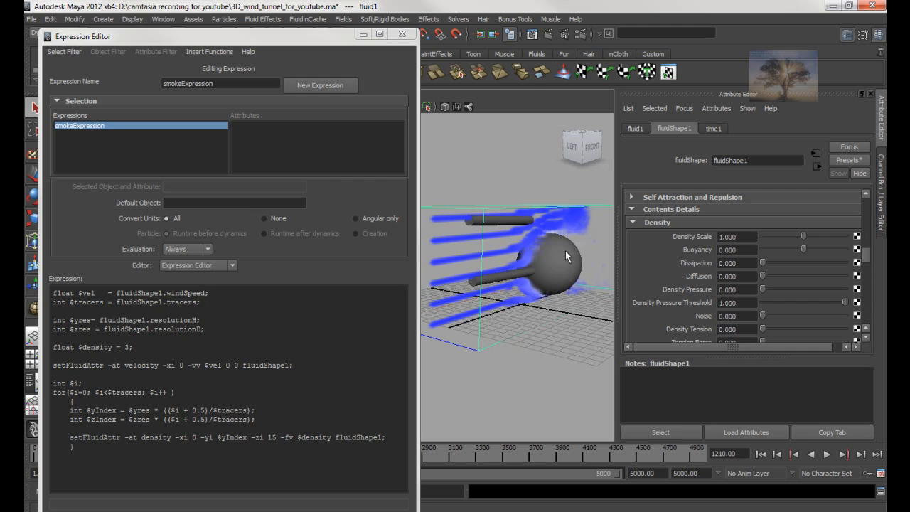
mouse_move(492, 226)
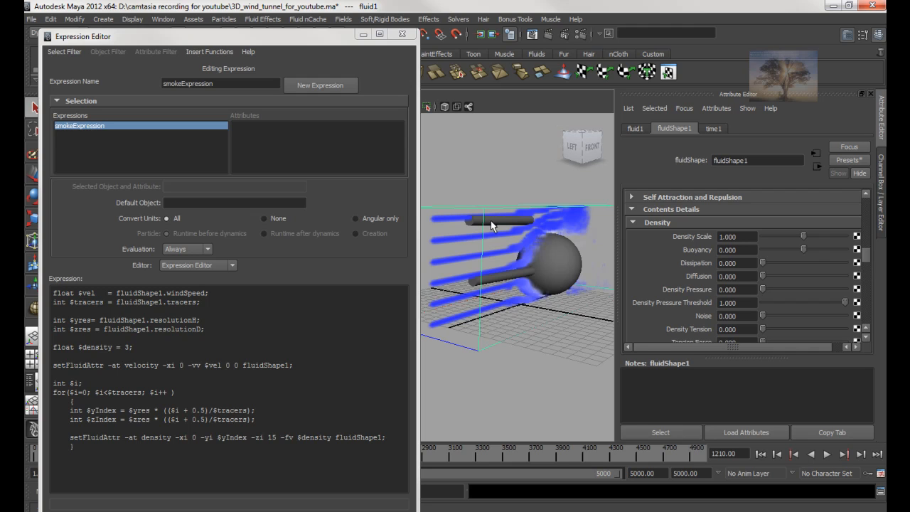
mouse_move(552, 187)
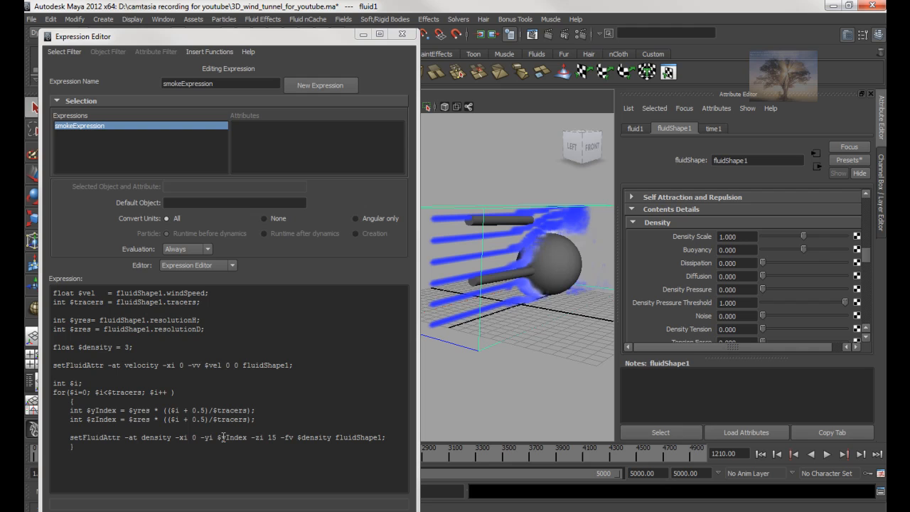
double_click(233, 438)
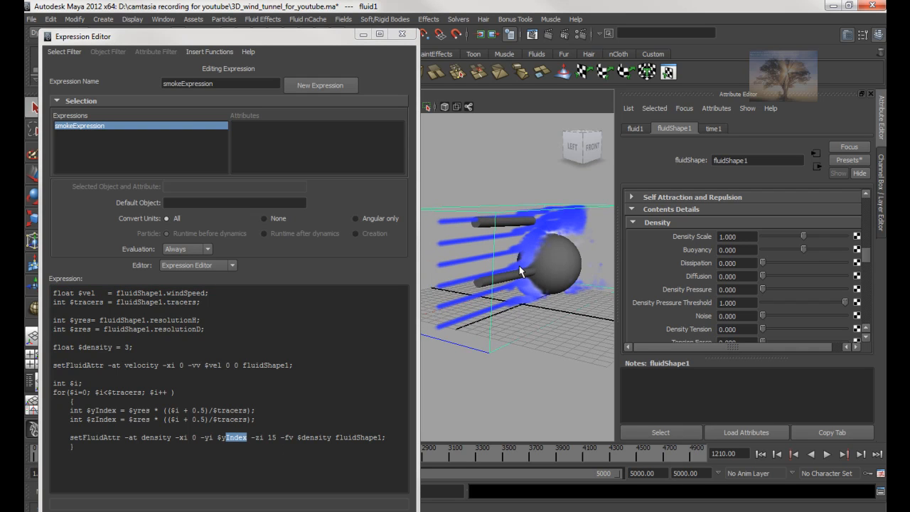
drag(519, 273, 478, 353)
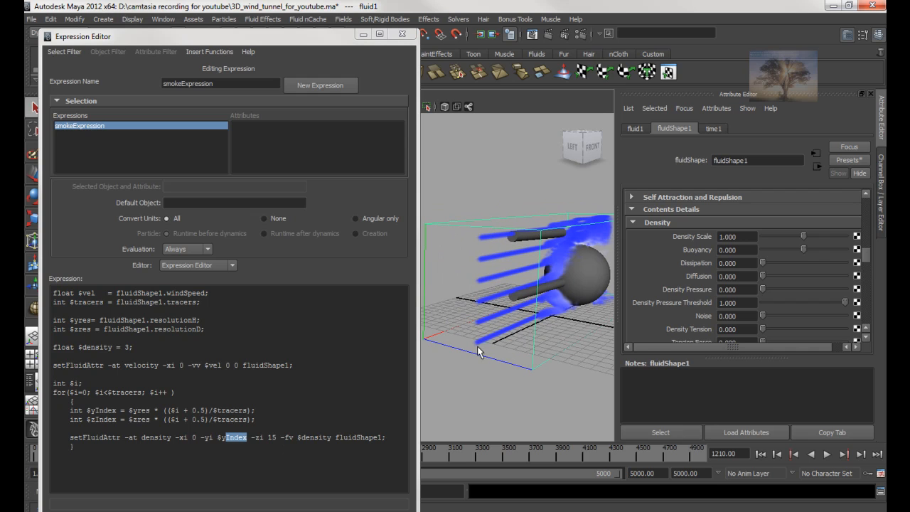
mouse_move(477, 378)
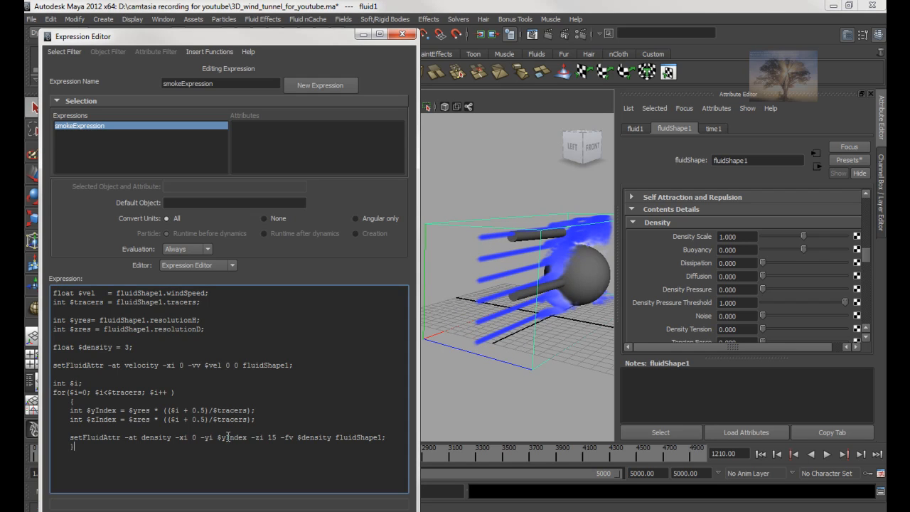
double_click(231, 438)
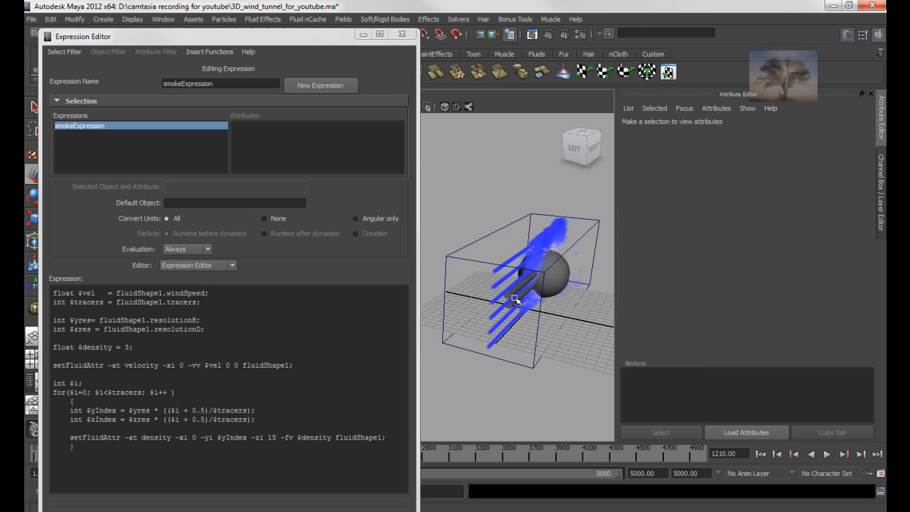
Replace the fixed -zi 15 argument of setFluidAttr with the $zIndex variable.
click(528, 294)
text($zIndex)
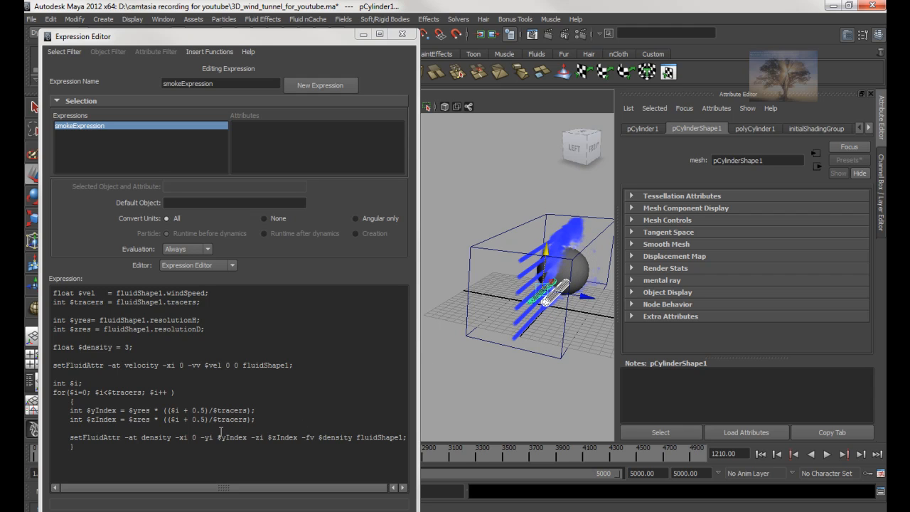
Replace $yIndex with a fixed y index of 15 in setFluidAttr and play the flat smoke sheet.
double_click(232, 439)
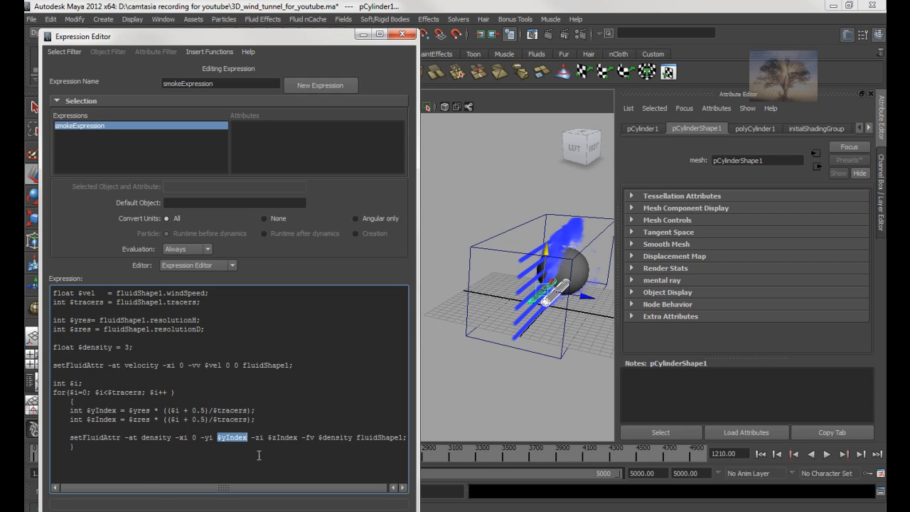
text(1)
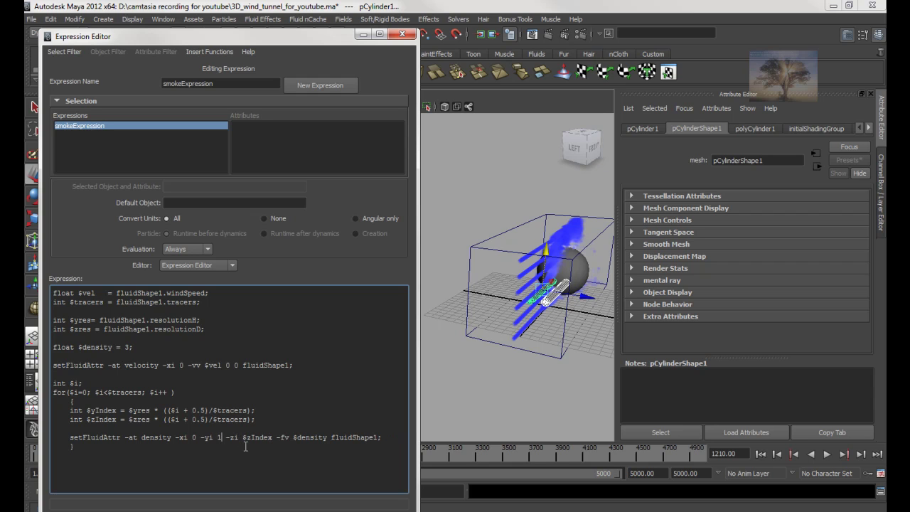
text(5)
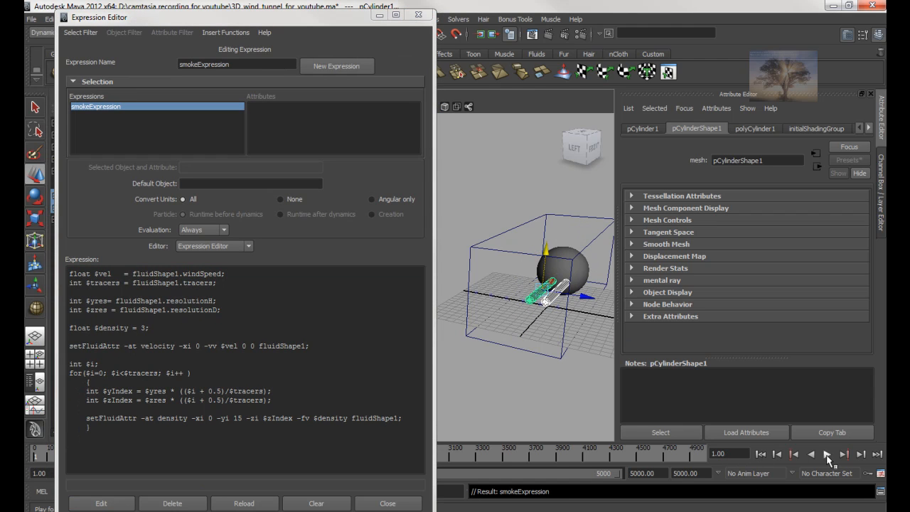
click(827, 453)
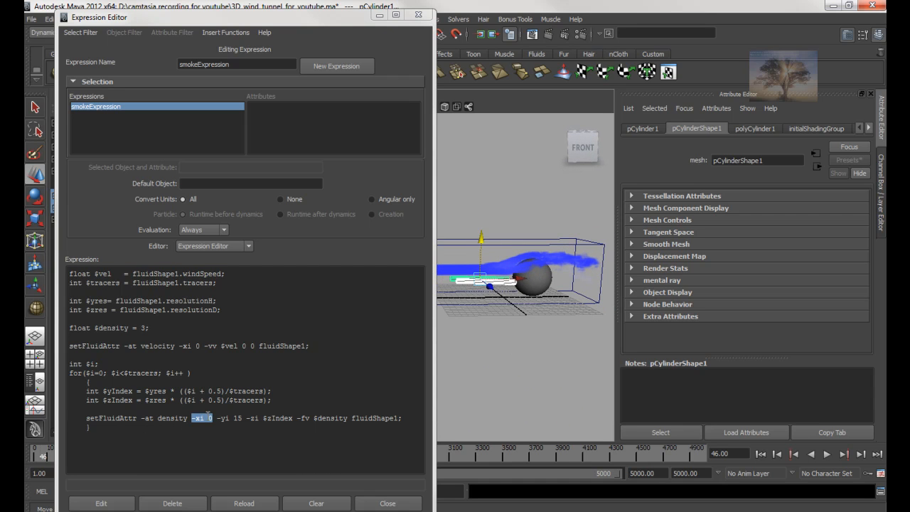
On fluid1, change the -xi emission index in setFluidAttr, rewind and play the new trails.
click(198, 418)
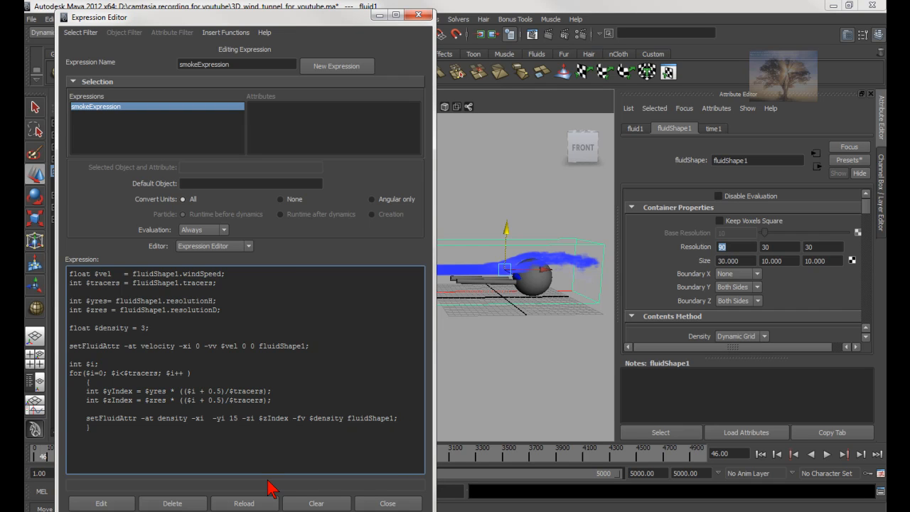
text(45)
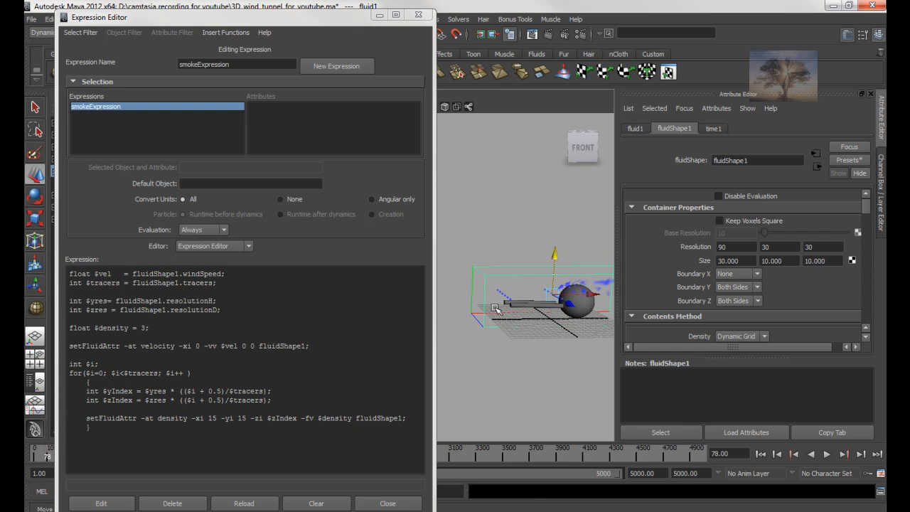
click(828, 455)
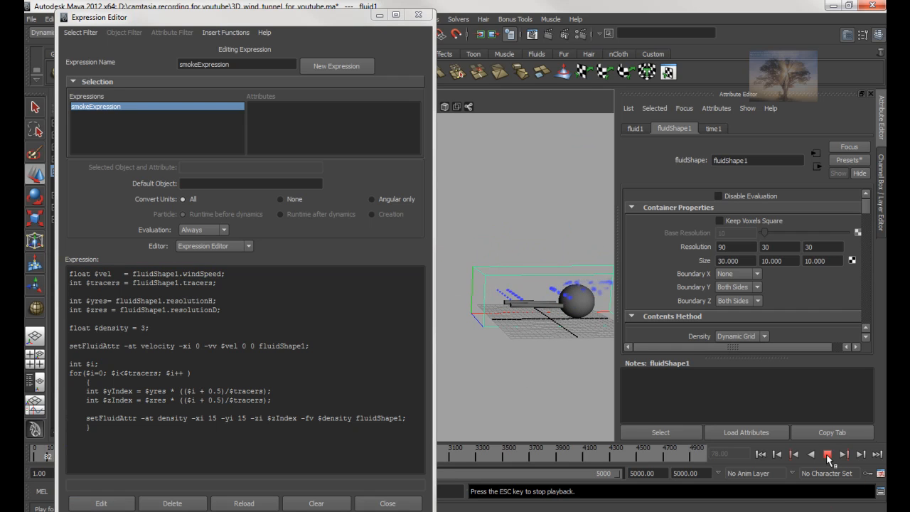
click(761, 455)
text(0)
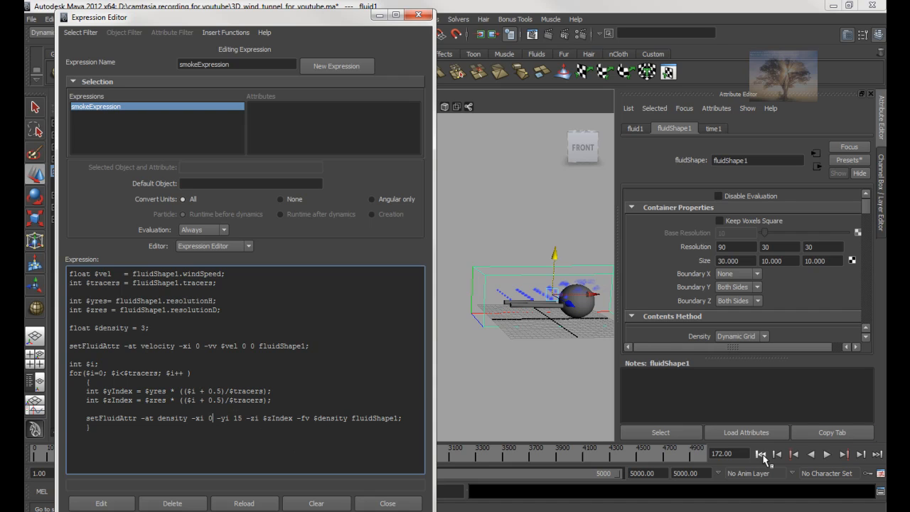
Restore the density command's x index to 0, apply the expression and replay the trails.
click(828, 453)
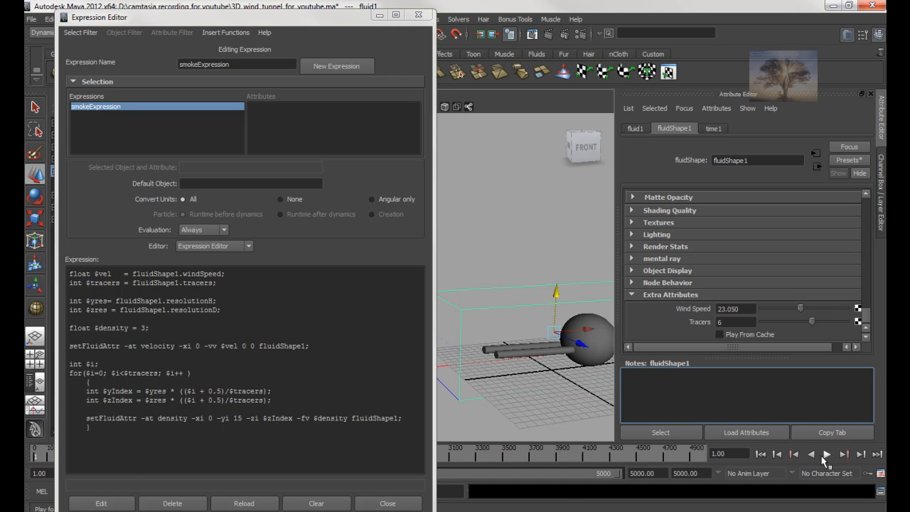
click(824, 454)
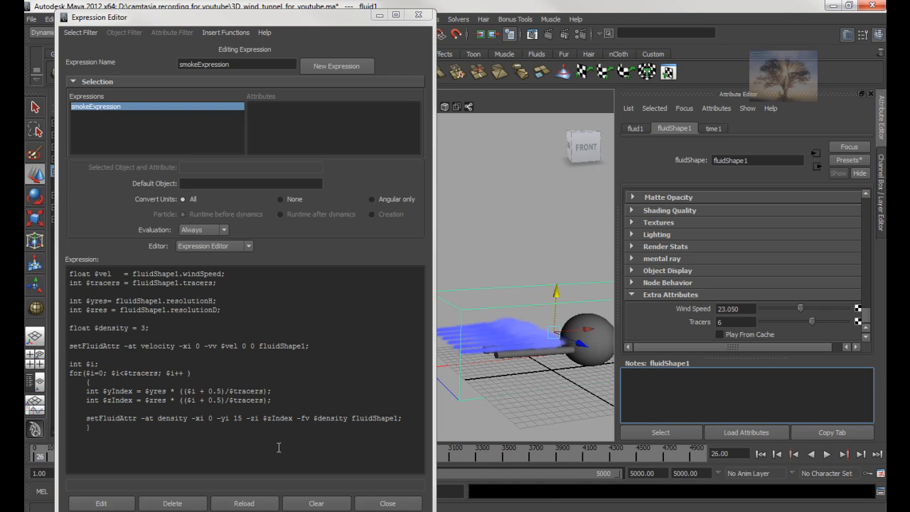
mouse_move(168, 480)
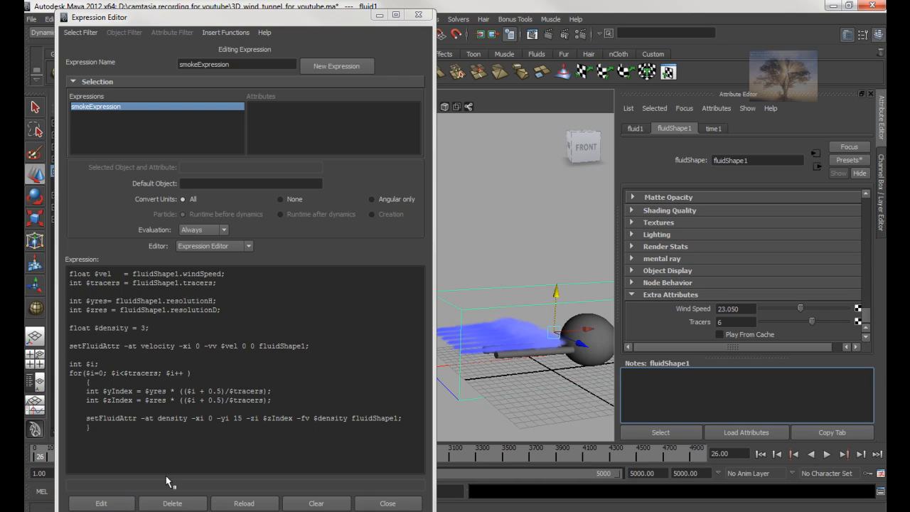
click(211, 418)
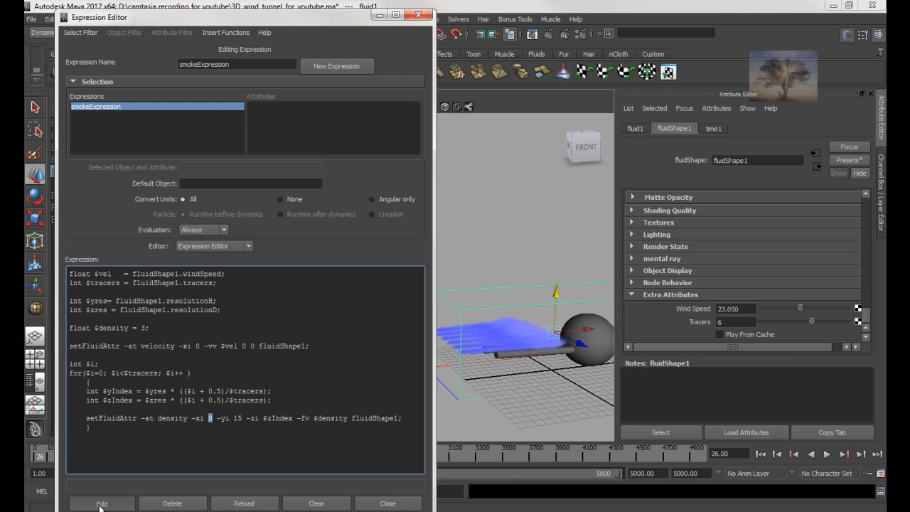
click(101, 503)
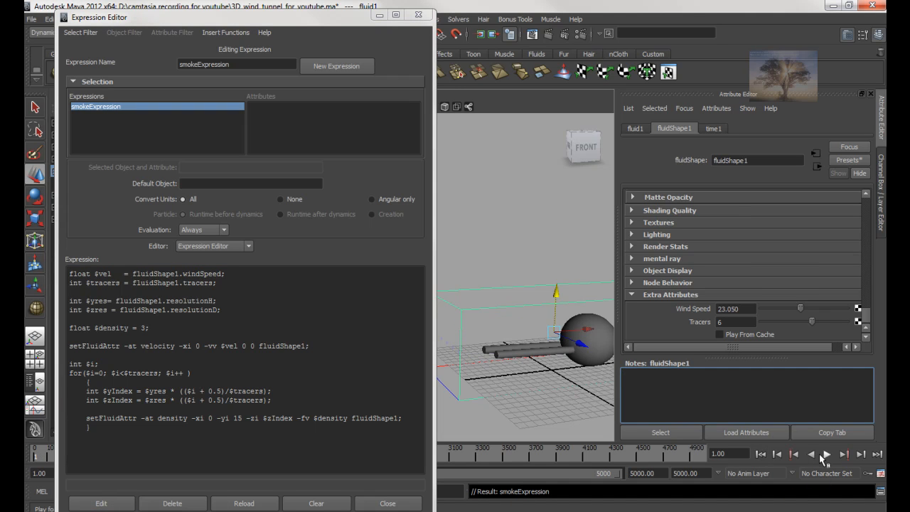
click(825, 454)
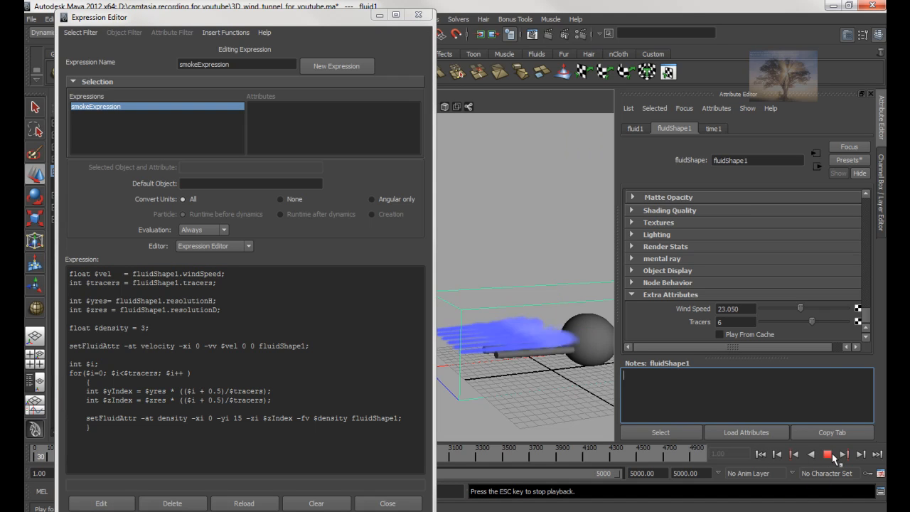
click(828, 453)
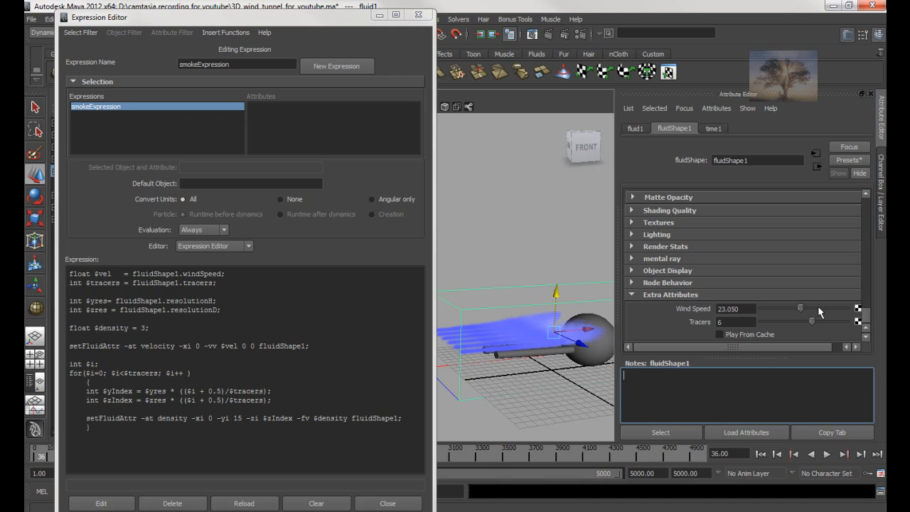
Lower the fluid's Wind Speed from 23.050 to about 20.567 and replay the simulation.
drag(813, 308, 797, 309)
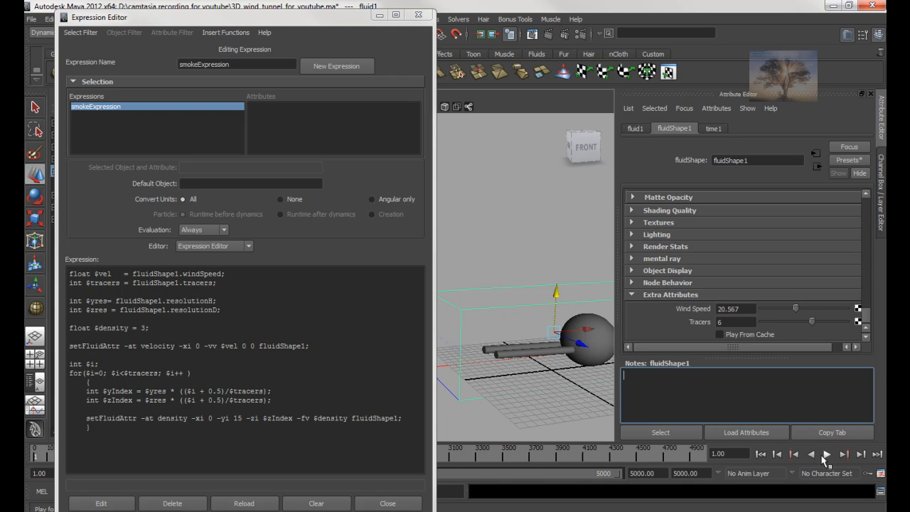
click(828, 454)
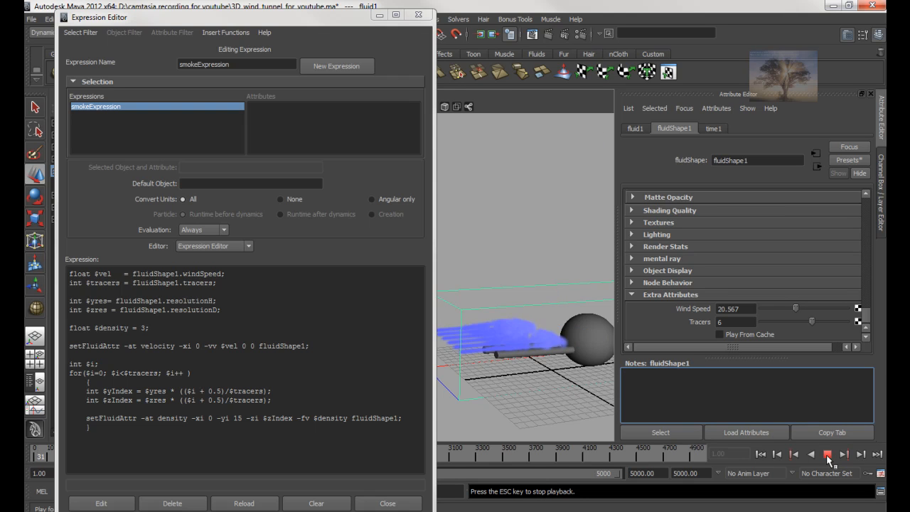
click(827, 455)
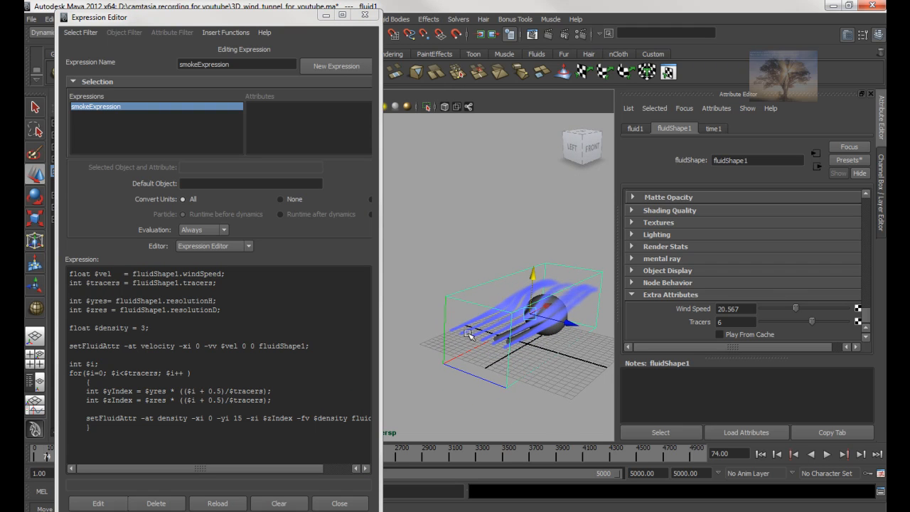
mouse_move(498, 347)
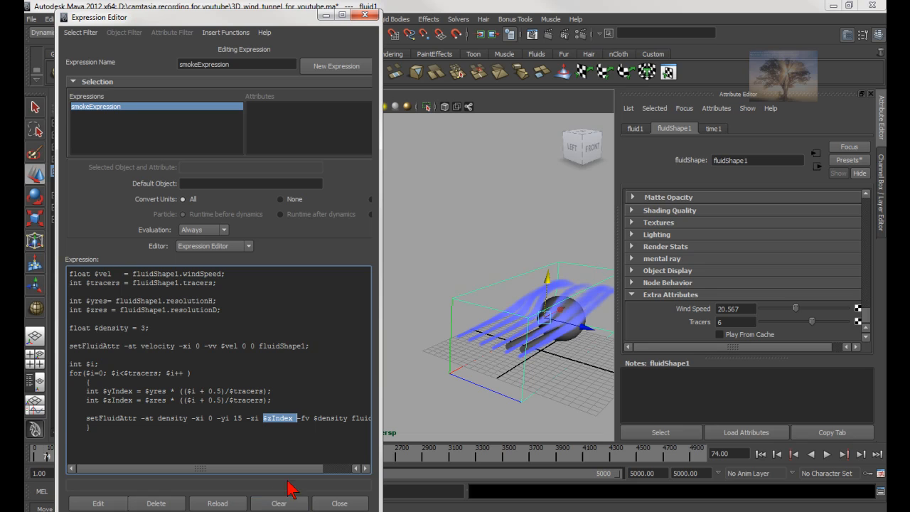
mouse_move(458, 343)
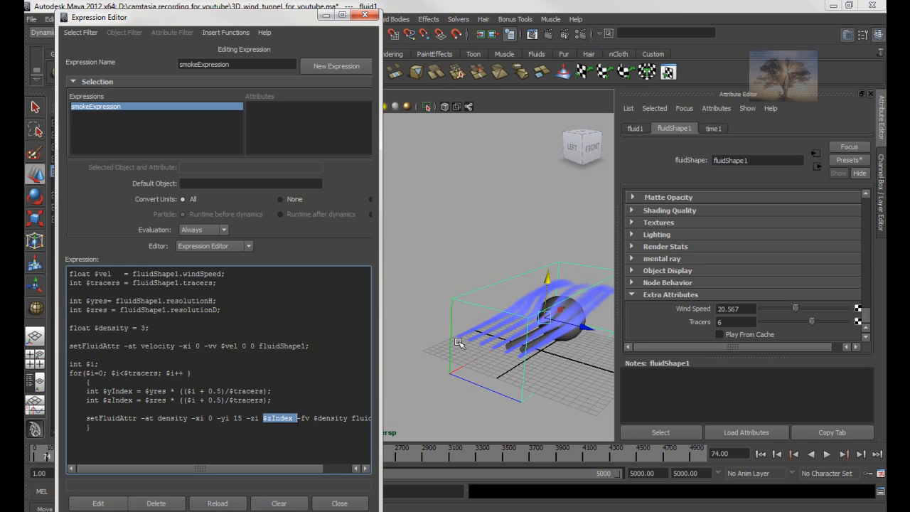
mouse_move(488, 389)
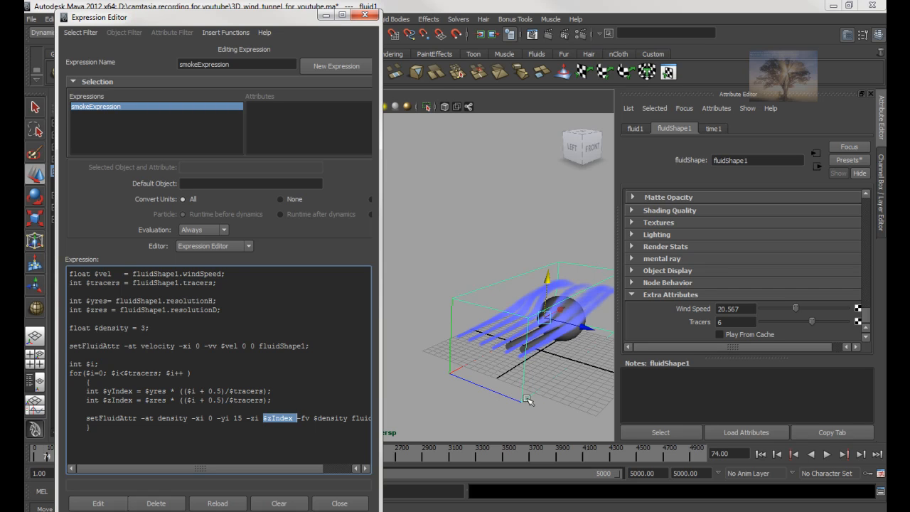
mouse_move(447, 322)
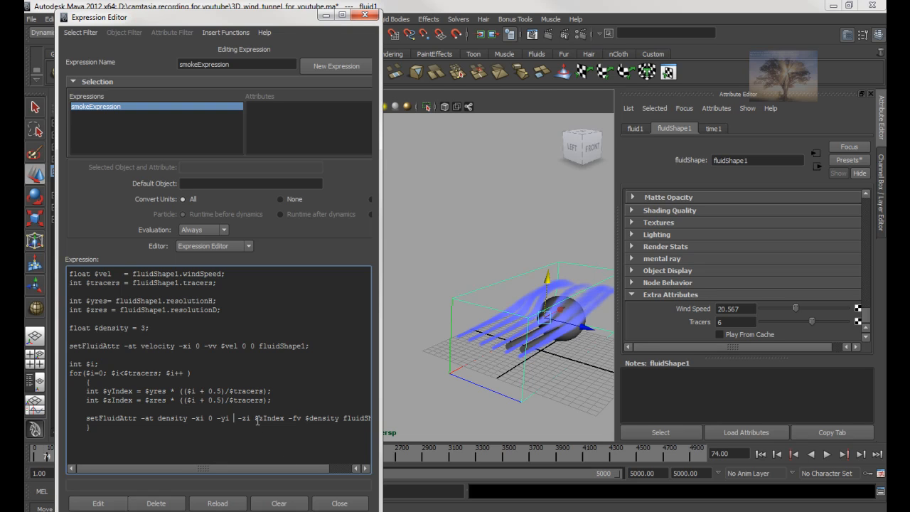
Apply the expression with -yi 5 and play the low smoke trails beneath the sphere.
click(97, 504)
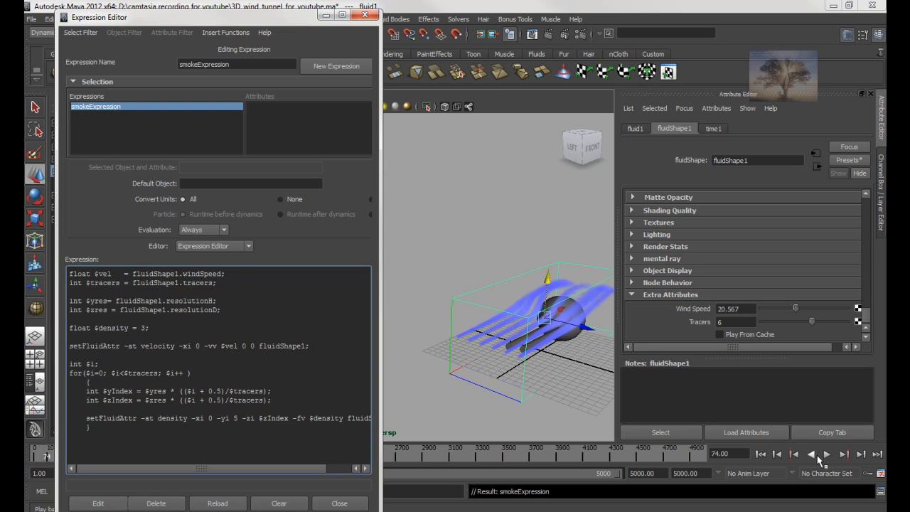
click(826, 454)
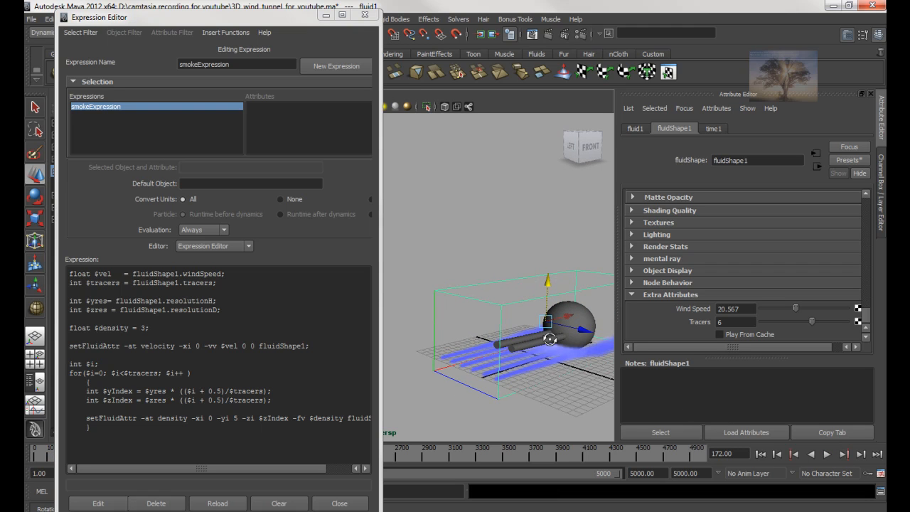
mouse_move(466, 303)
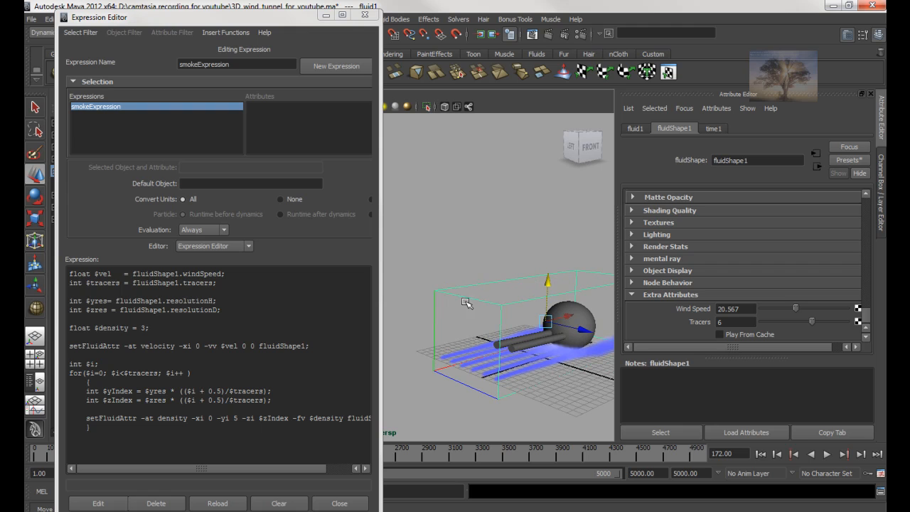
mouse_move(472, 341)
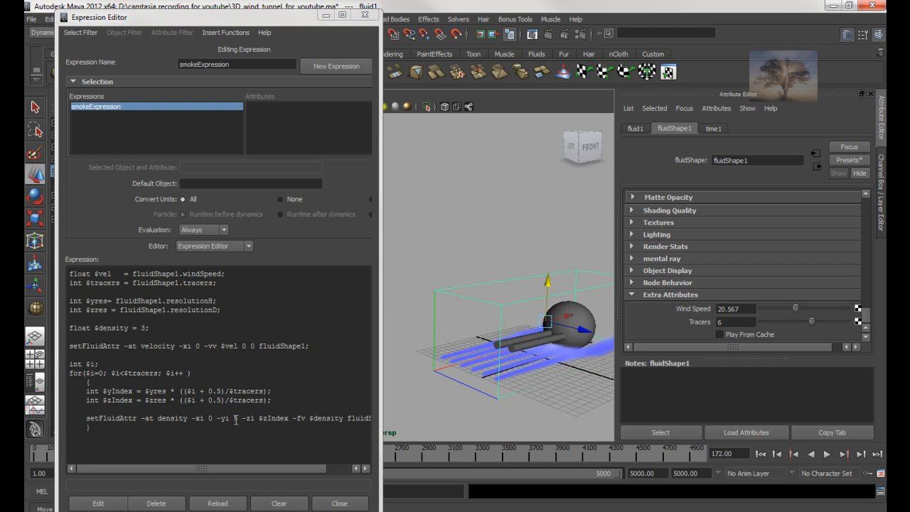
Edit setFluidAttr to -yi $yIndex -zi 5 and apply the expression to the fluid.
click(238, 418)
text(yIndex)
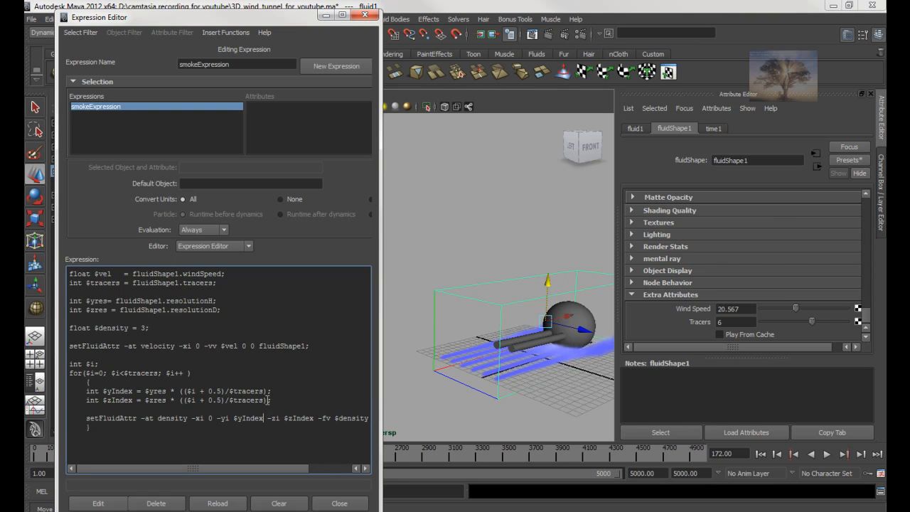
mouse_move(464, 293)
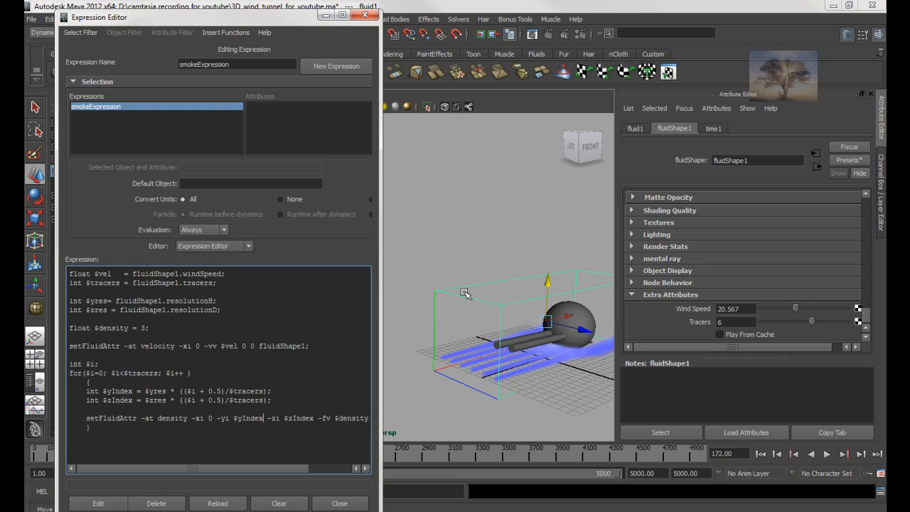
drag(498, 327, 505, 370)
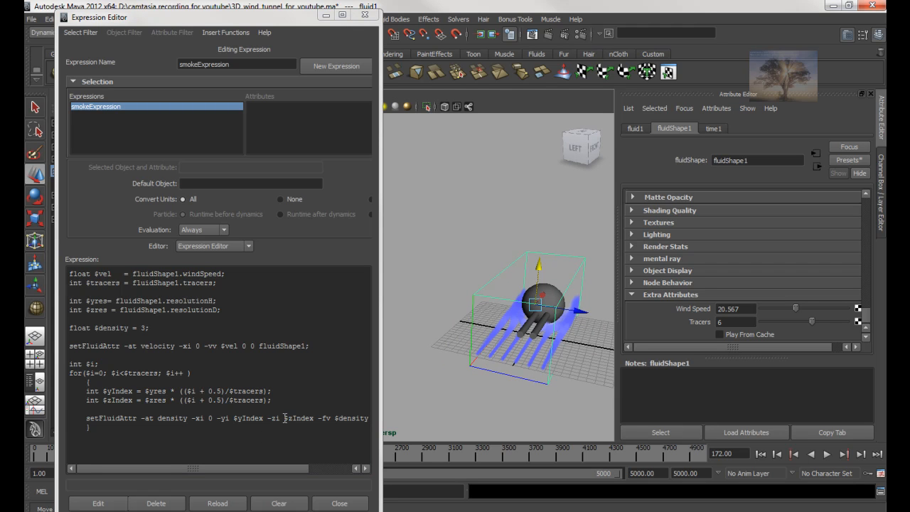
double_click(299, 418)
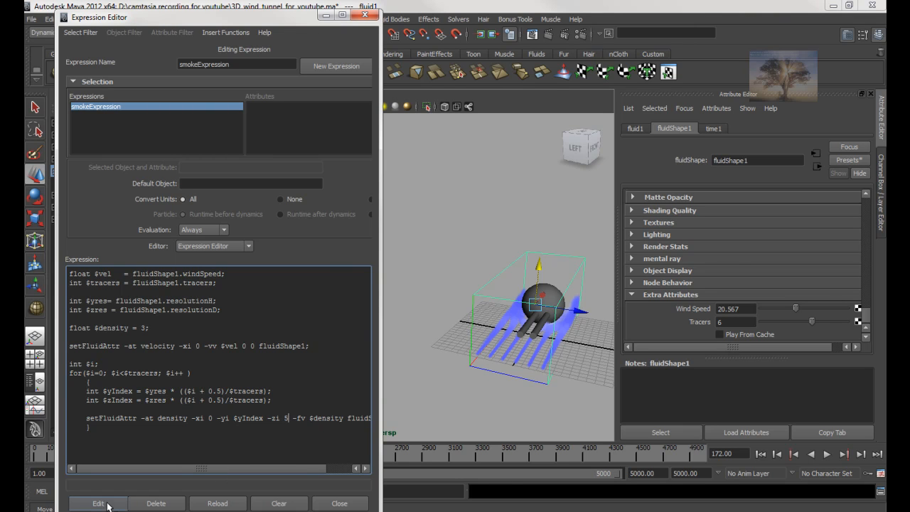
click(98, 504)
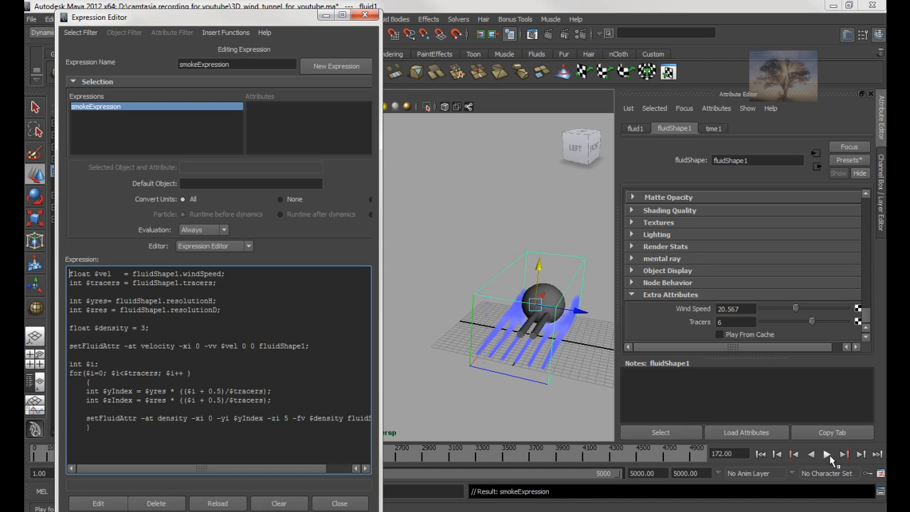
Play the stacked trails and scroll the Attribute Editor up to Container Properties.
click(828, 454)
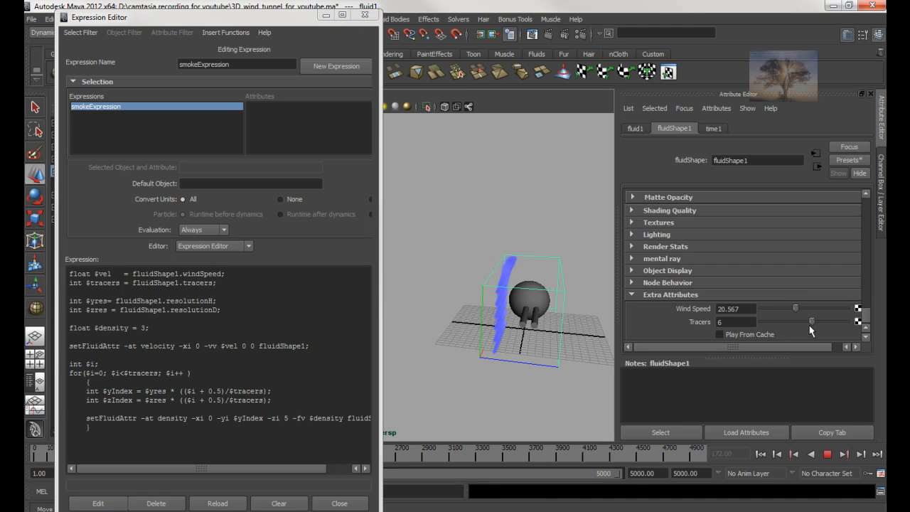
scroll(up, 3)
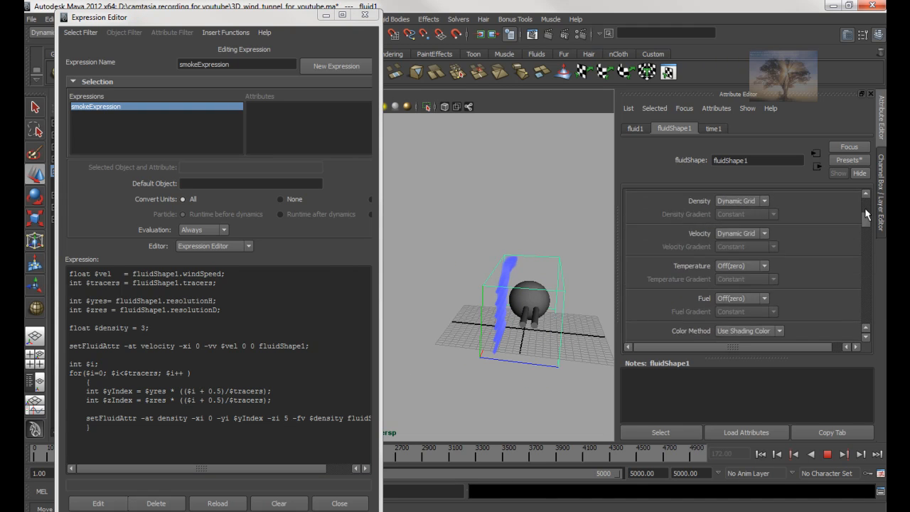
scroll(up, 3)
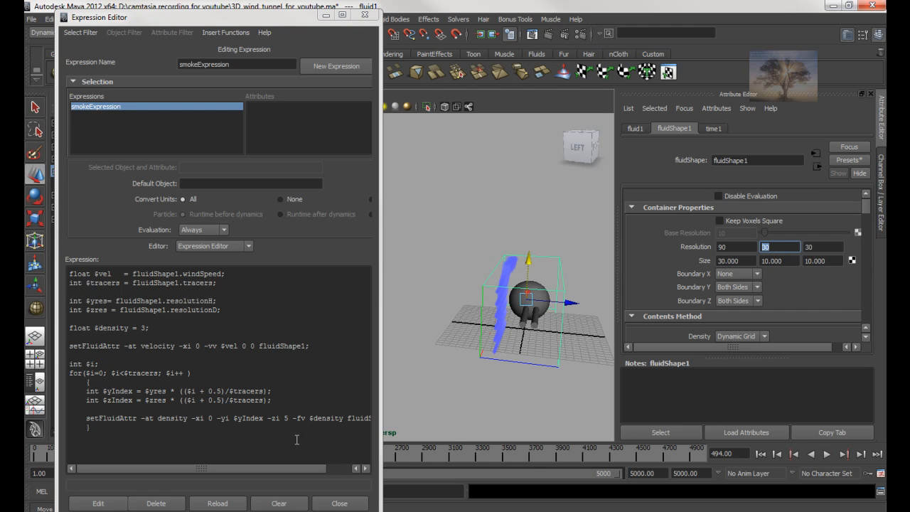
mouse_move(320, 455)
text(30)
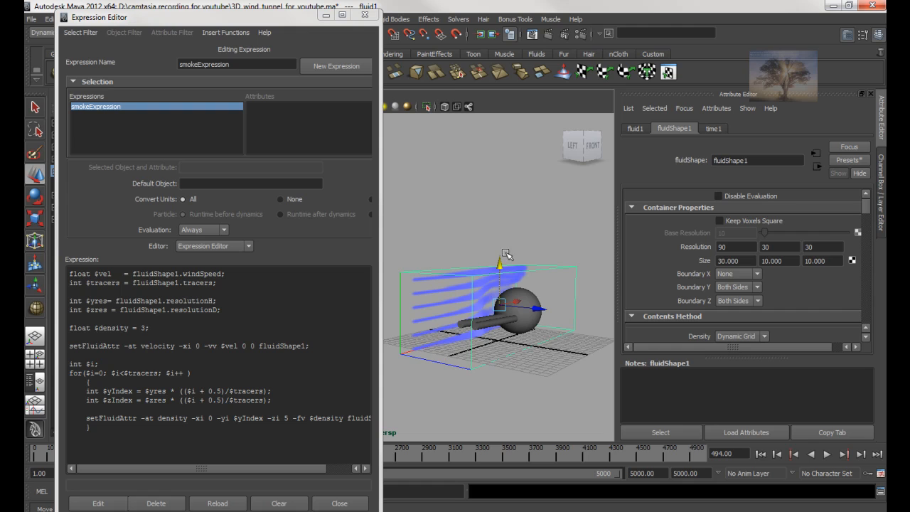
mouse_move(523, 320)
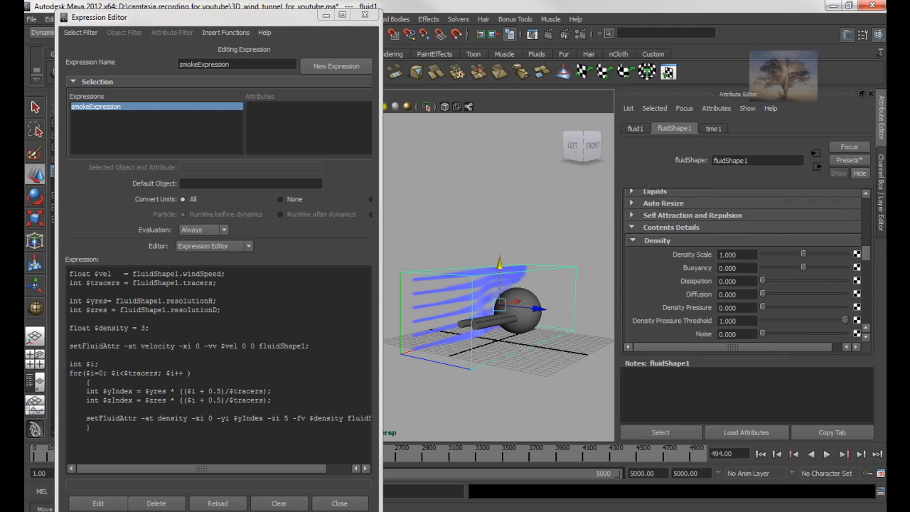
With Color Input on Speed, drag Input Bias between -0.33 and 0.29, settling near -0.29 during playback.
scroll(down, 3)
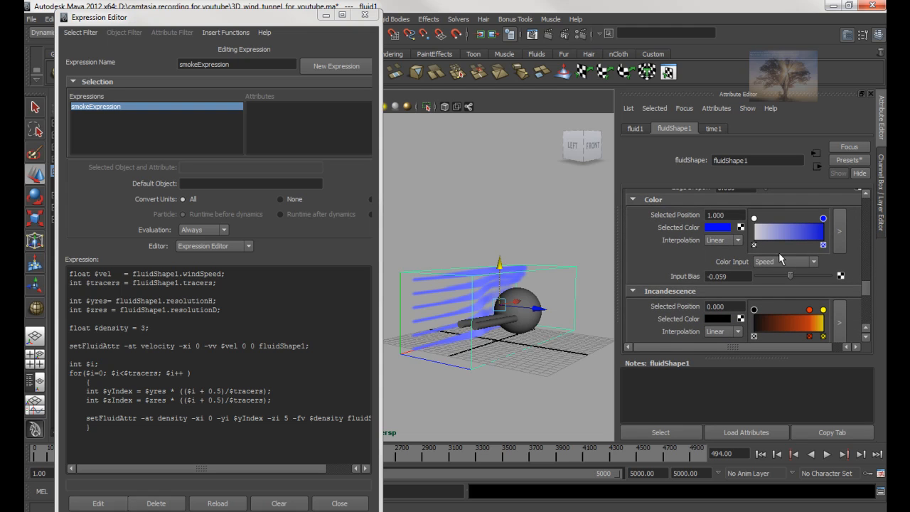
click(827, 454)
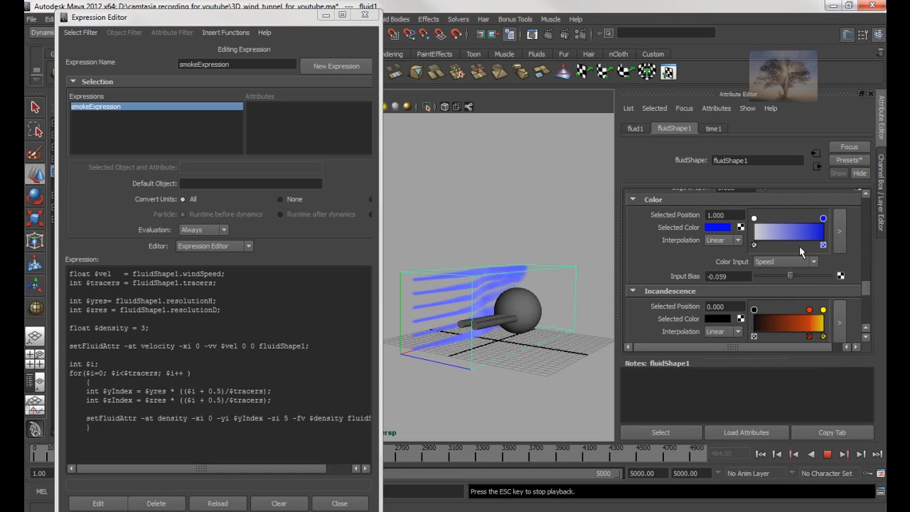
drag(790, 276, 781, 276)
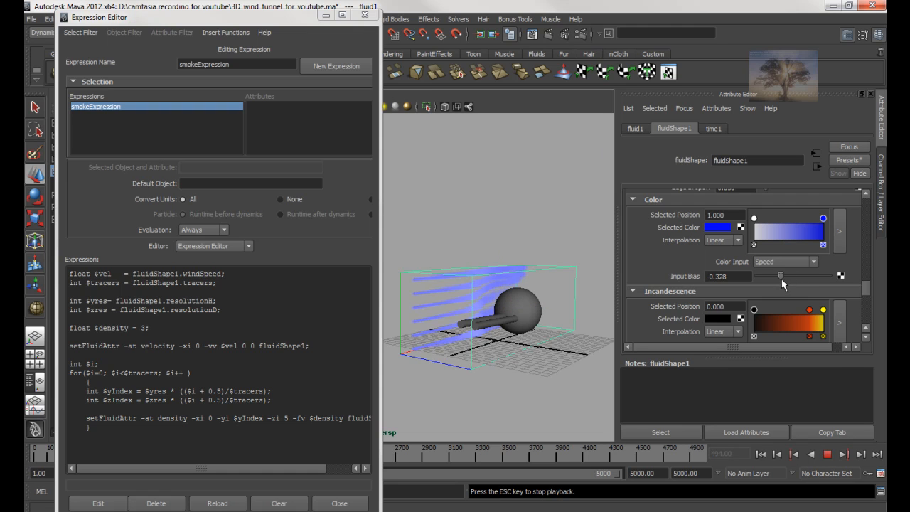
drag(497, 320, 484, 334)
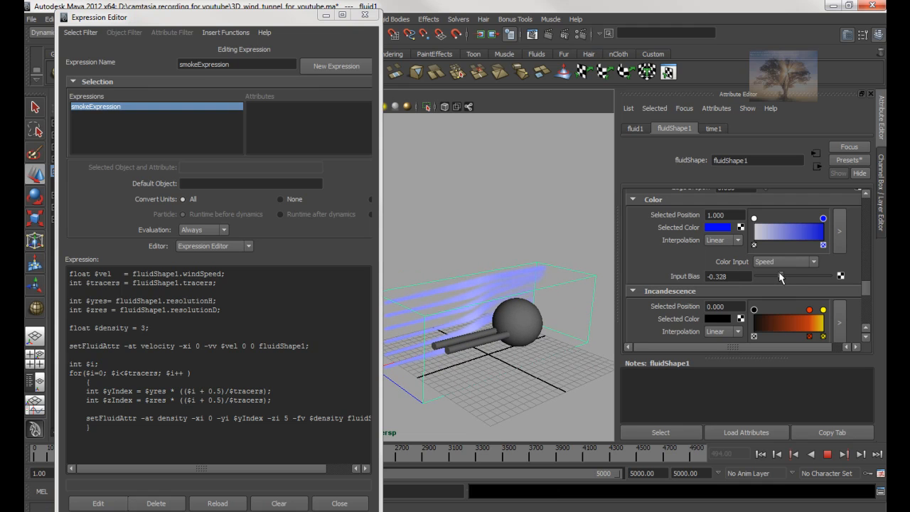
drag(780, 277, 804, 277)
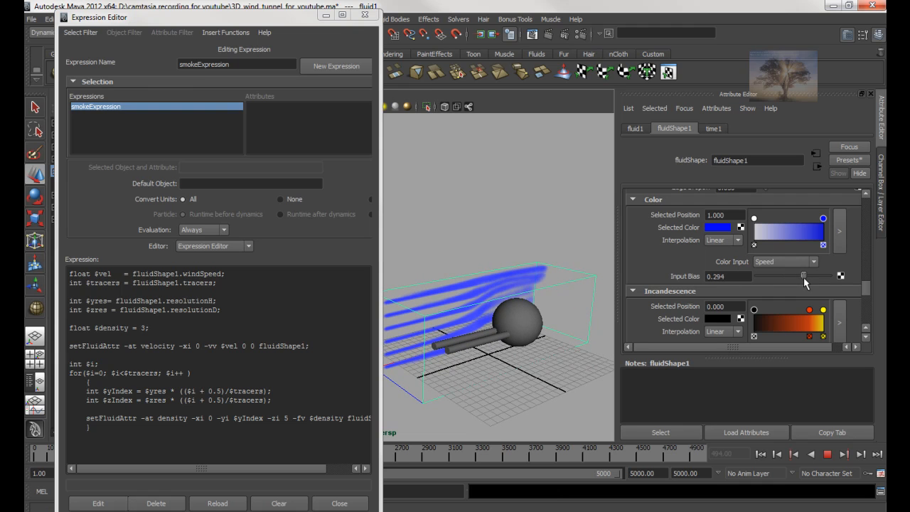
drag(804, 276, 782, 276)
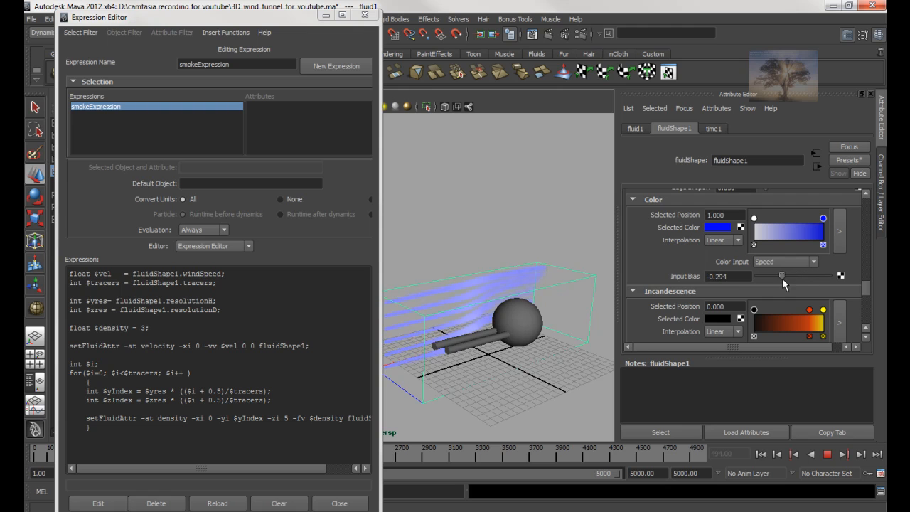
click(828, 453)
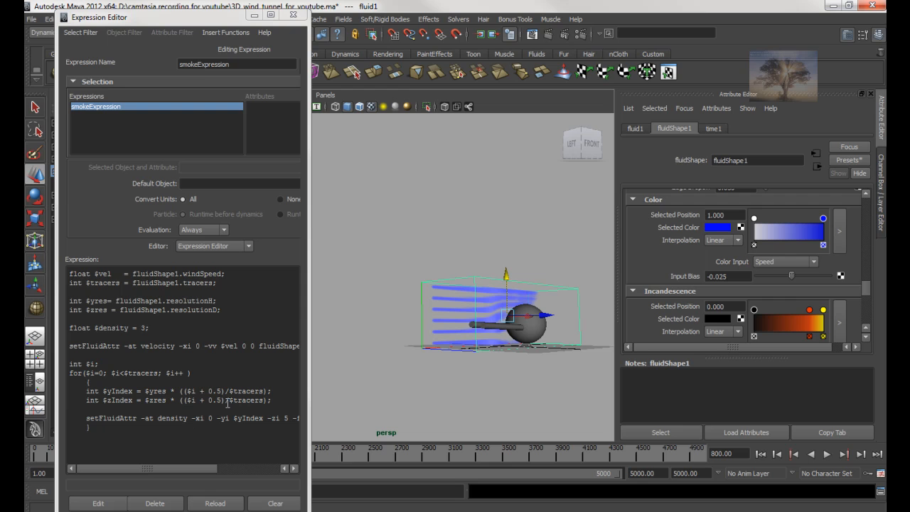
mouse_move(531, 283)
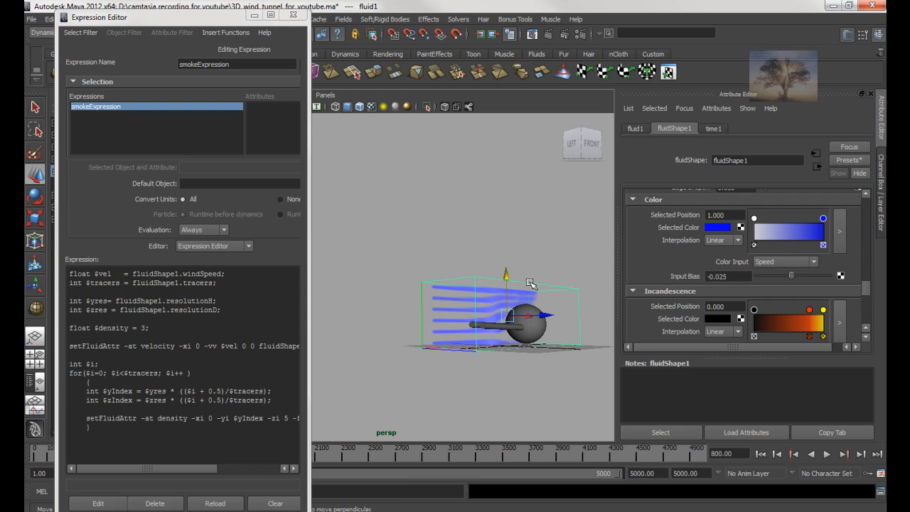